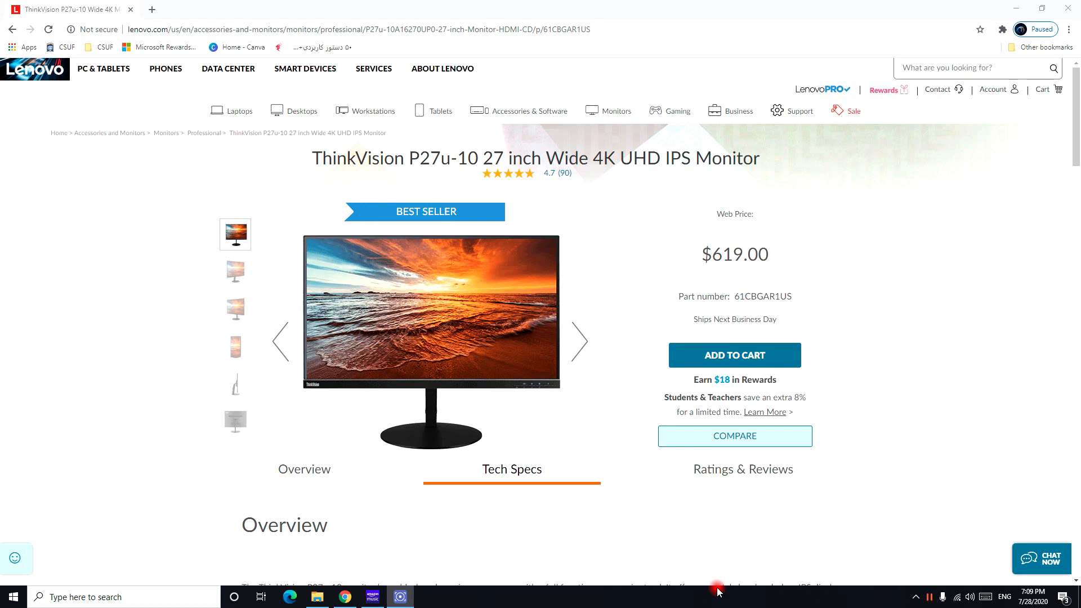
pyautogui.moveTo(590, 420)
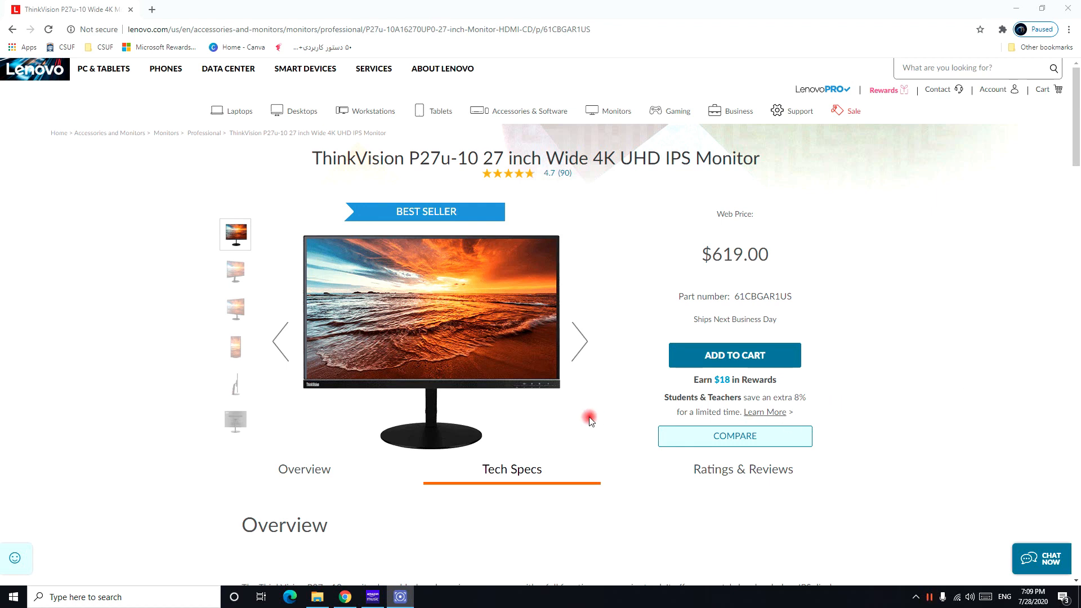
pyautogui.moveTo(243, 267)
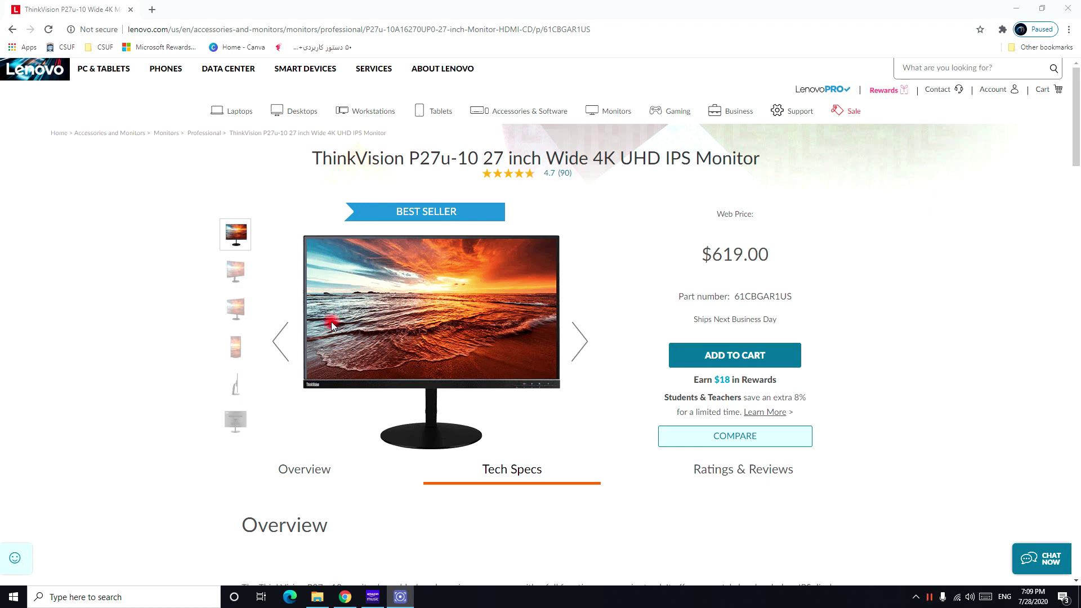
pyautogui.moveTo(235, 271)
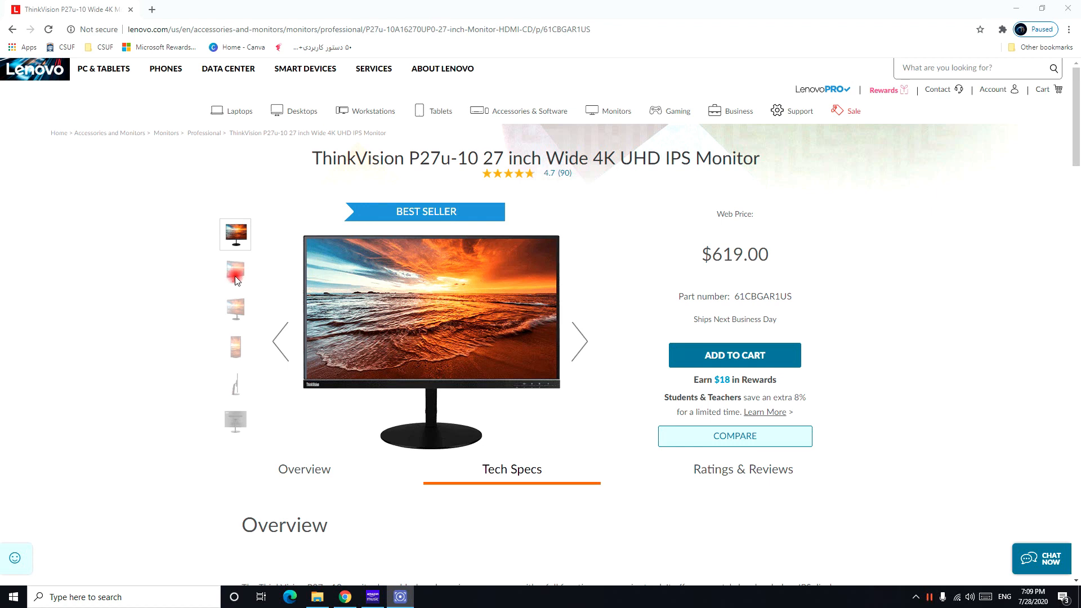
pyautogui.moveTo(231, 289)
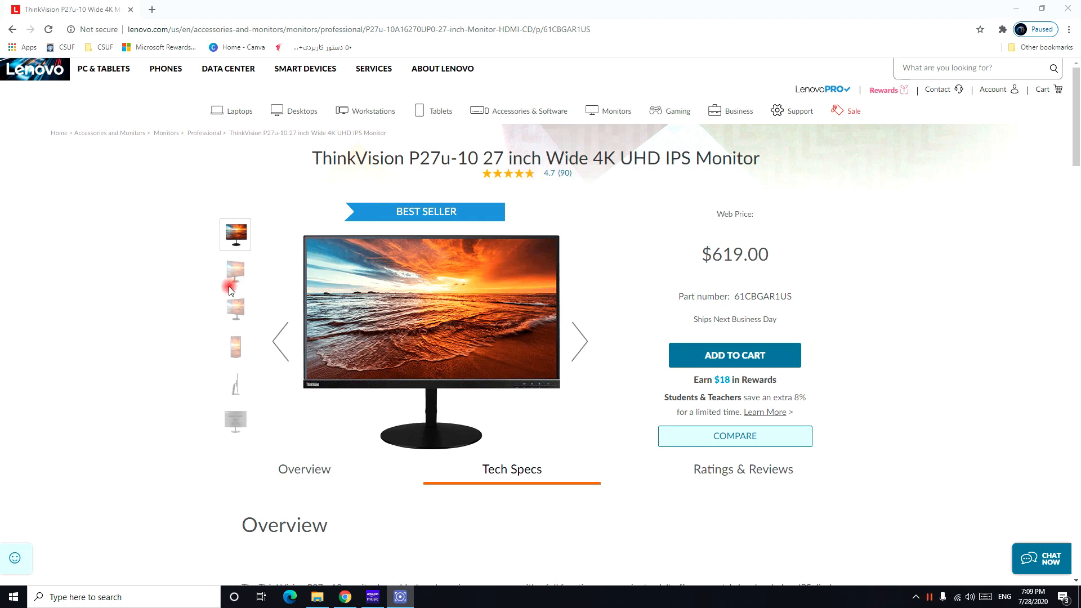
# View the angled front, opposite-angle, portrait-orientation and side-profile photos of the P27u-10.
pyautogui.click(235, 273)
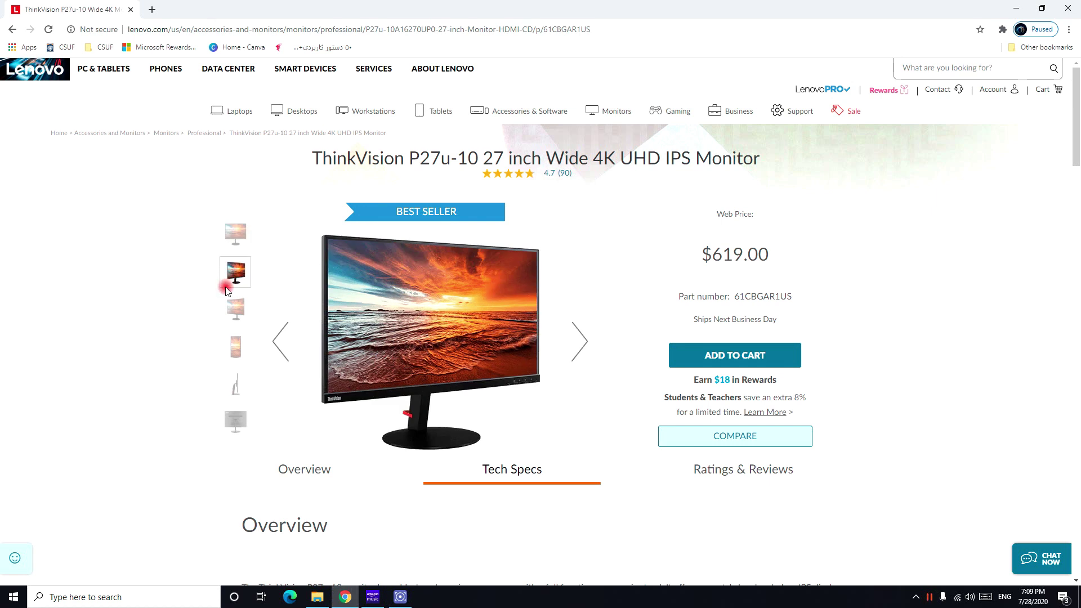
pyautogui.moveTo(208, 320)
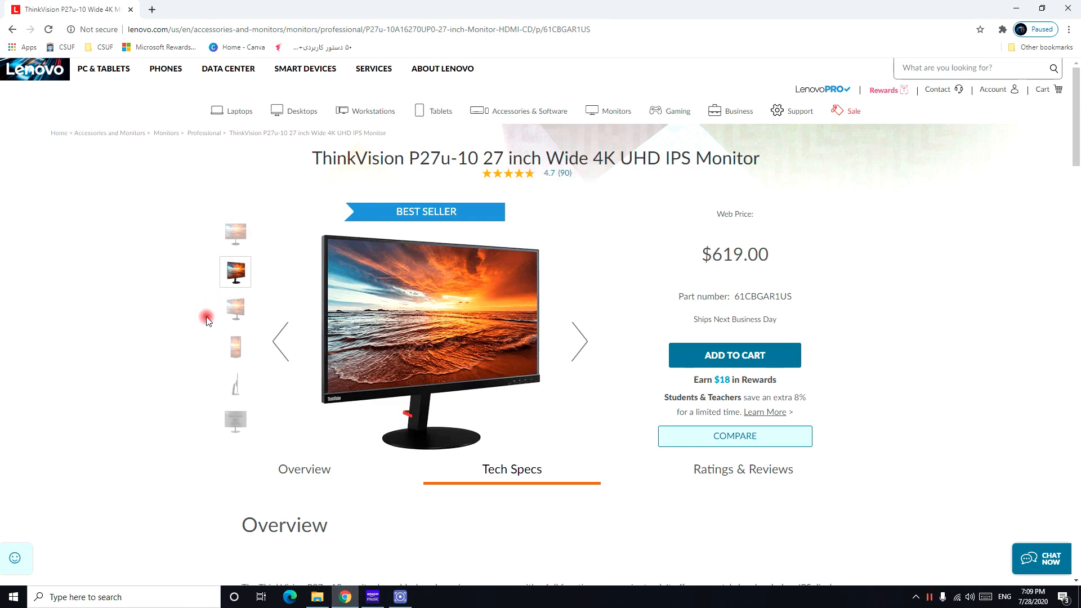
pyautogui.click(235, 310)
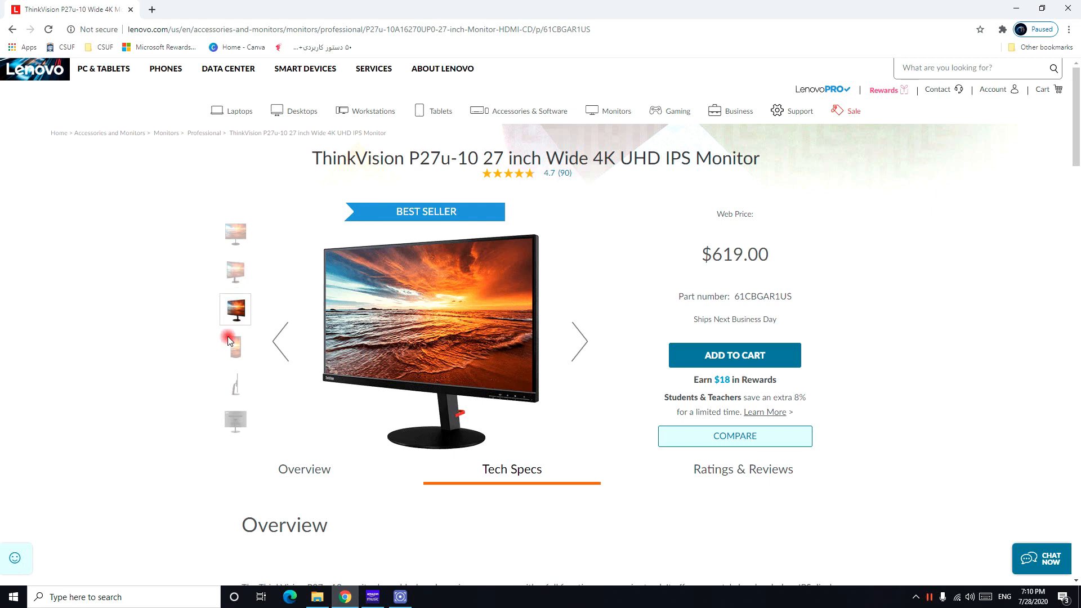
pyautogui.click(234, 347)
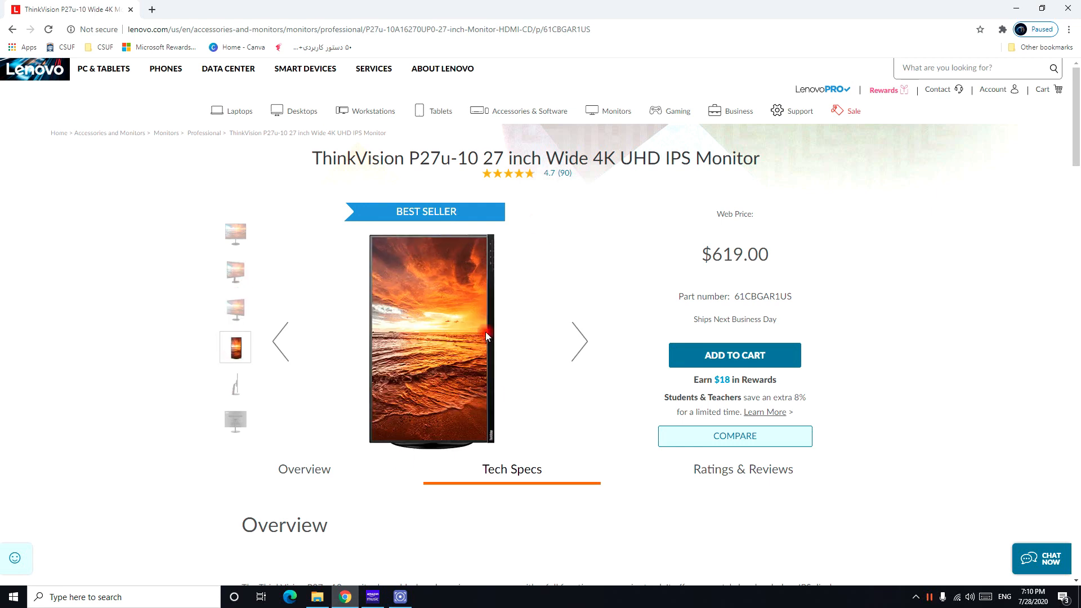
pyautogui.moveTo(445, 359)
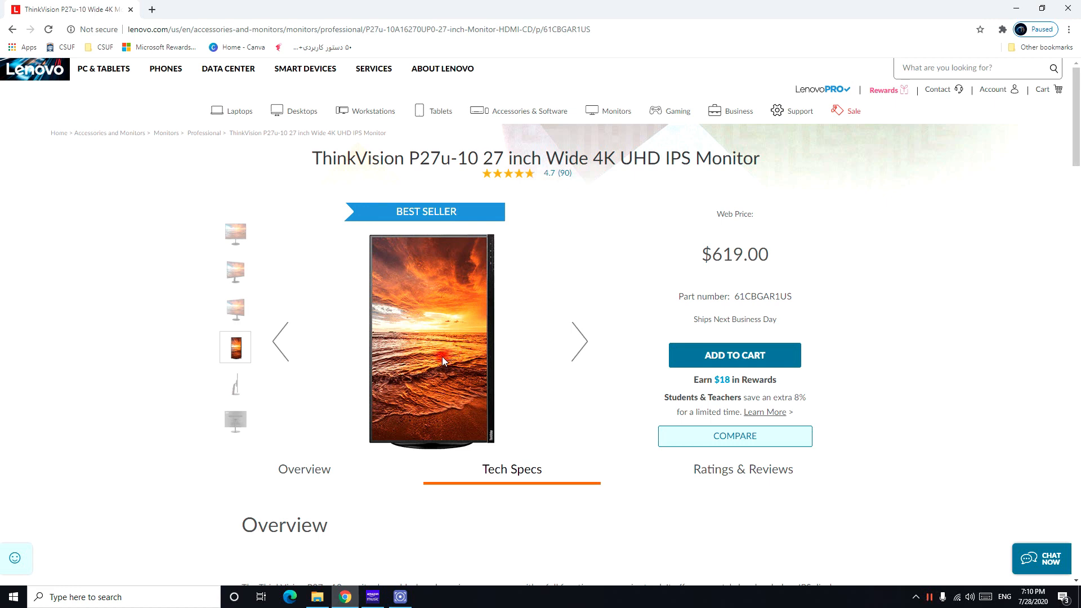
pyautogui.moveTo(309, 362)
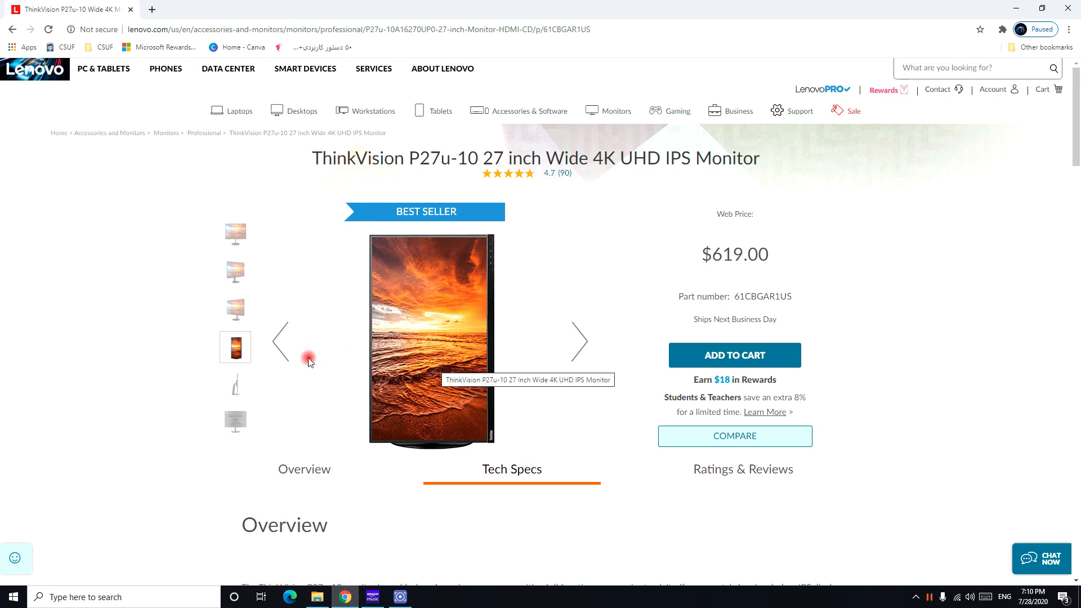
pyautogui.click(236, 385)
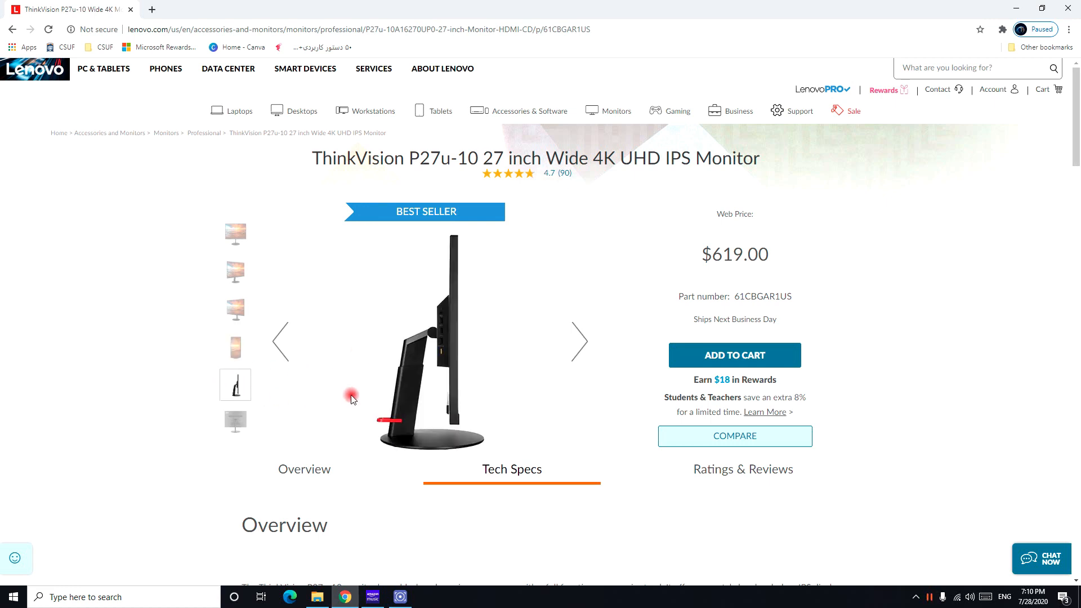
pyautogui.moveTo(348, 401)
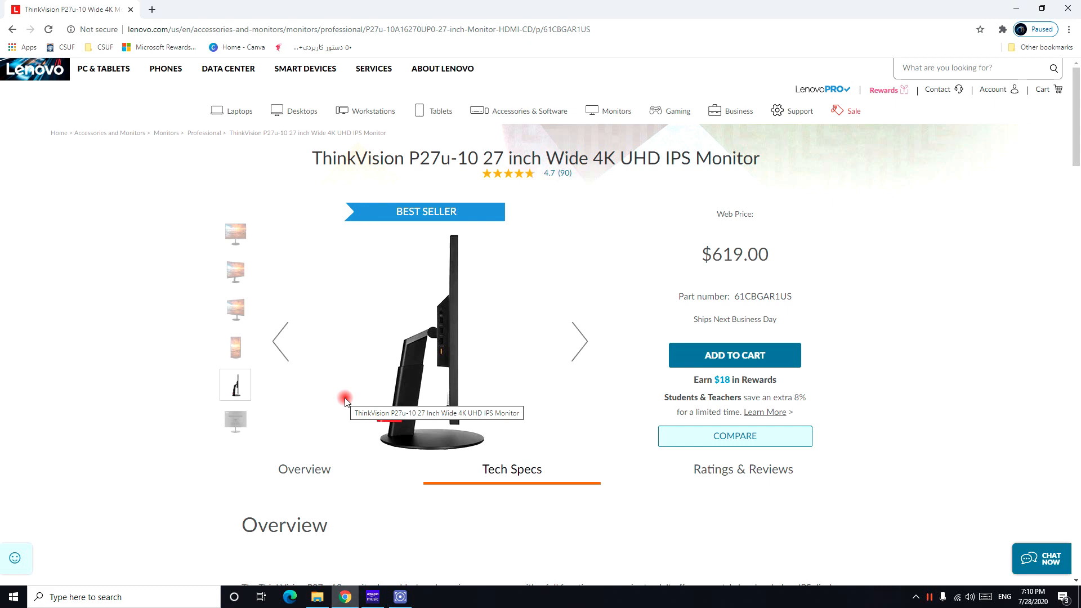
pyautogui.moveTo(452, 338)
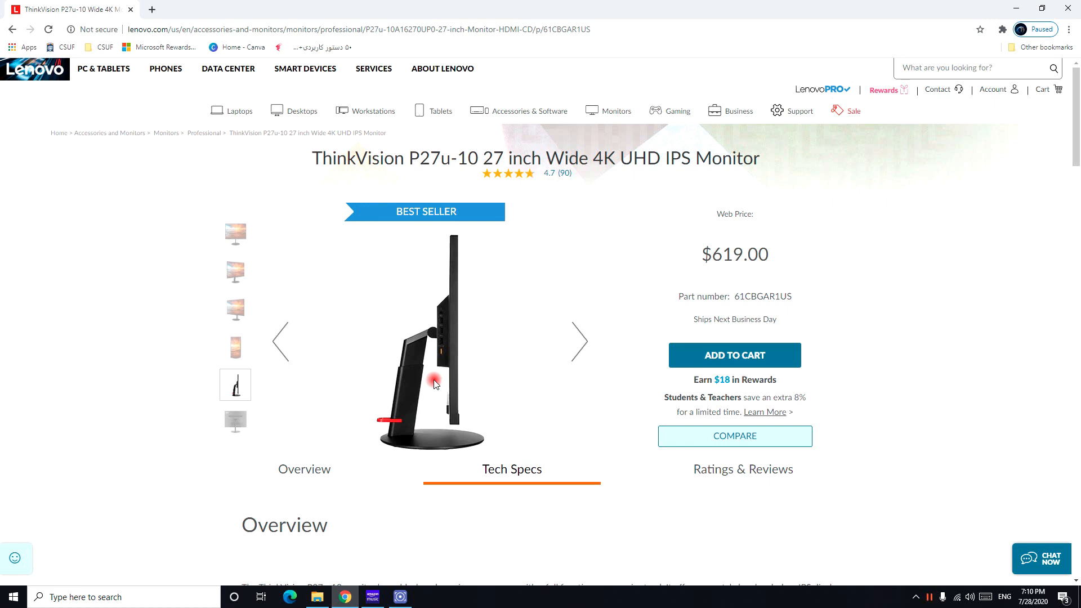
# Scroll past the Overview text to the Tech Specs table with brightness, contrast and resolution.
pyautogui.scroll(-3)
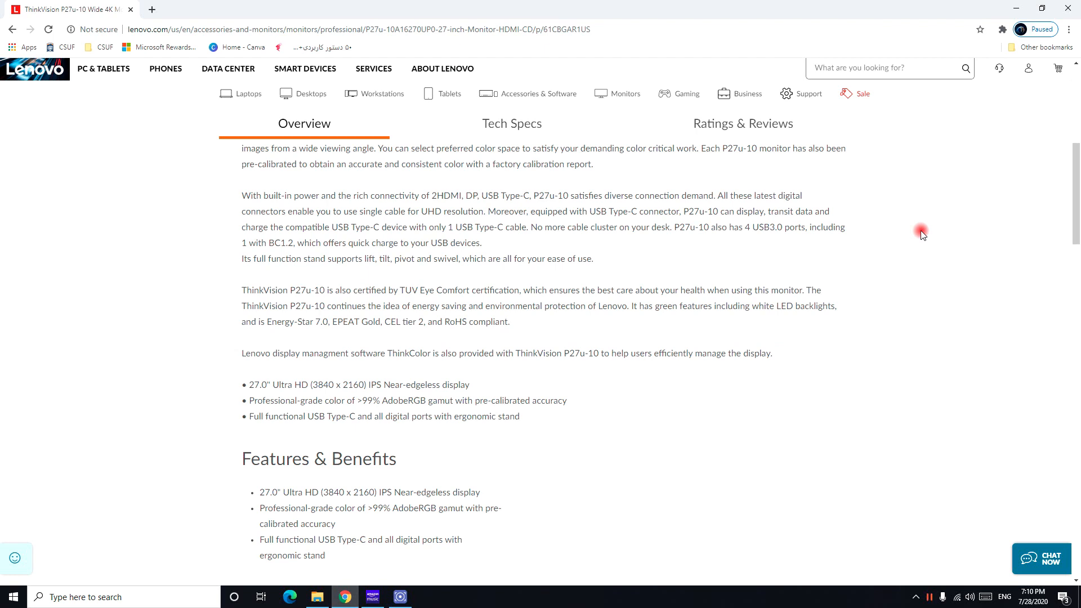
pyautogui.scroll(3)
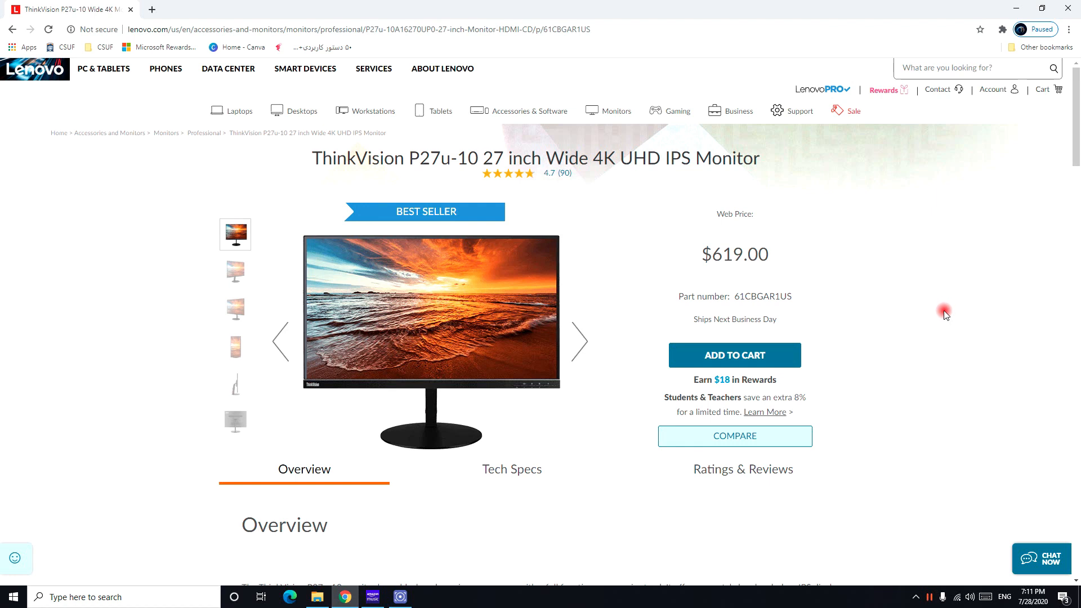
pyautogui.scroll(-3)
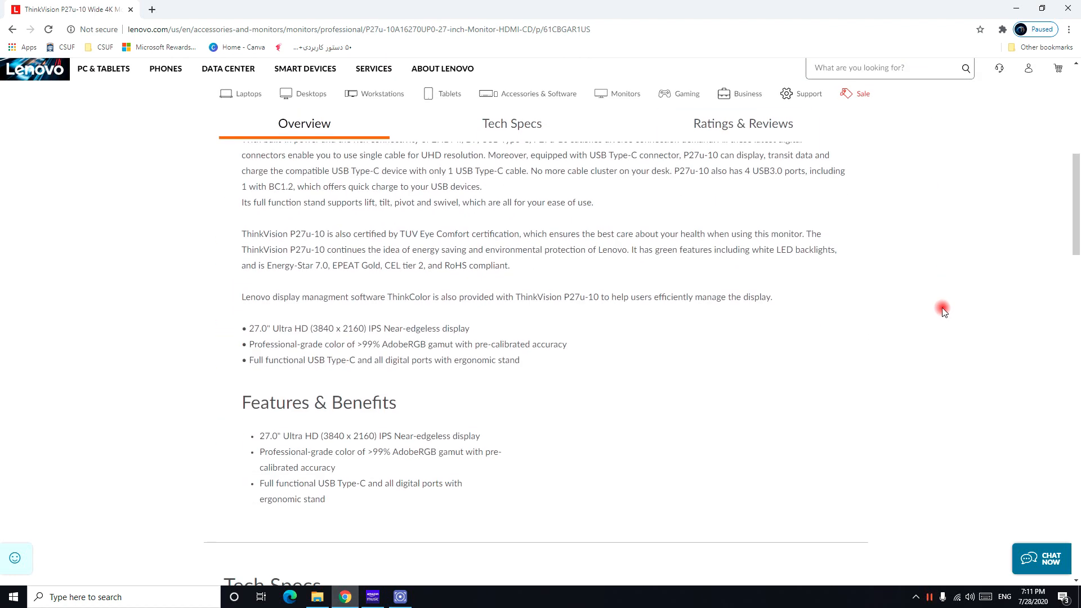
pyautogui.scroll(-3)
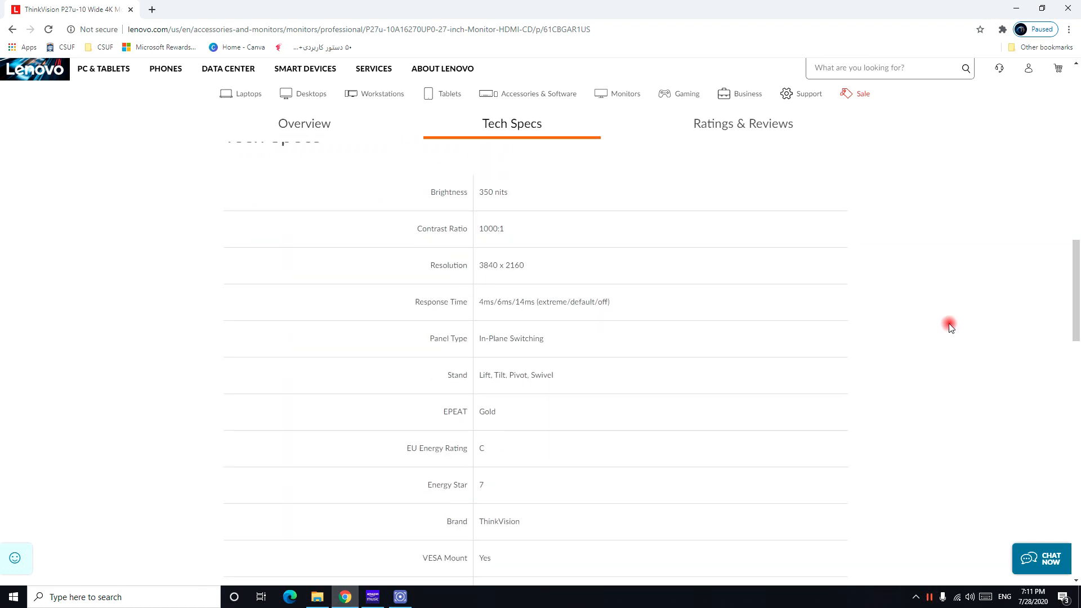
pyautogui.moveTo(928, 317)
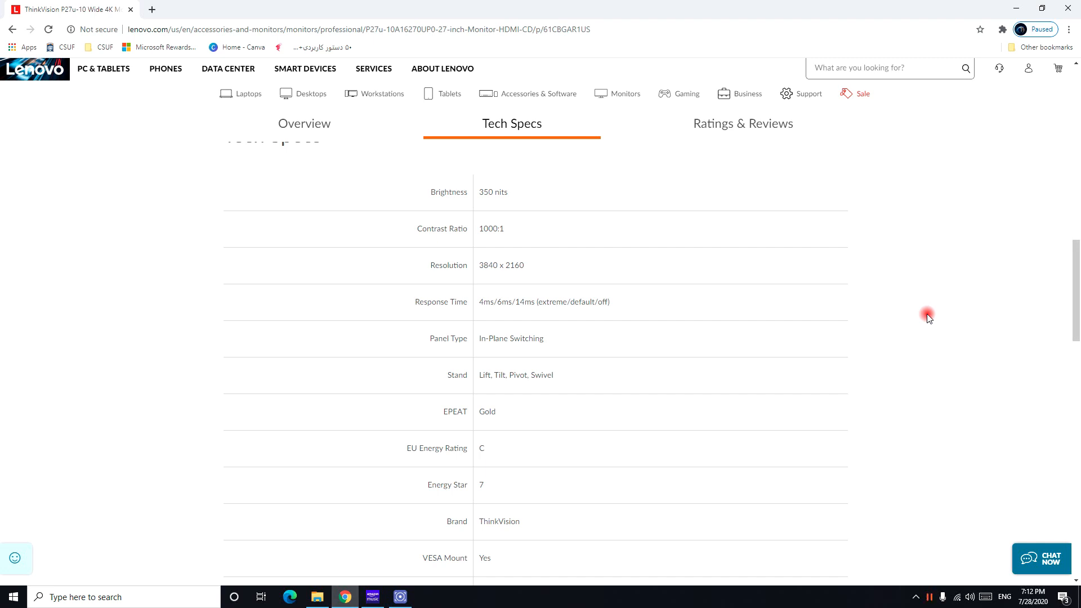
pyautogui.scroll(-3)
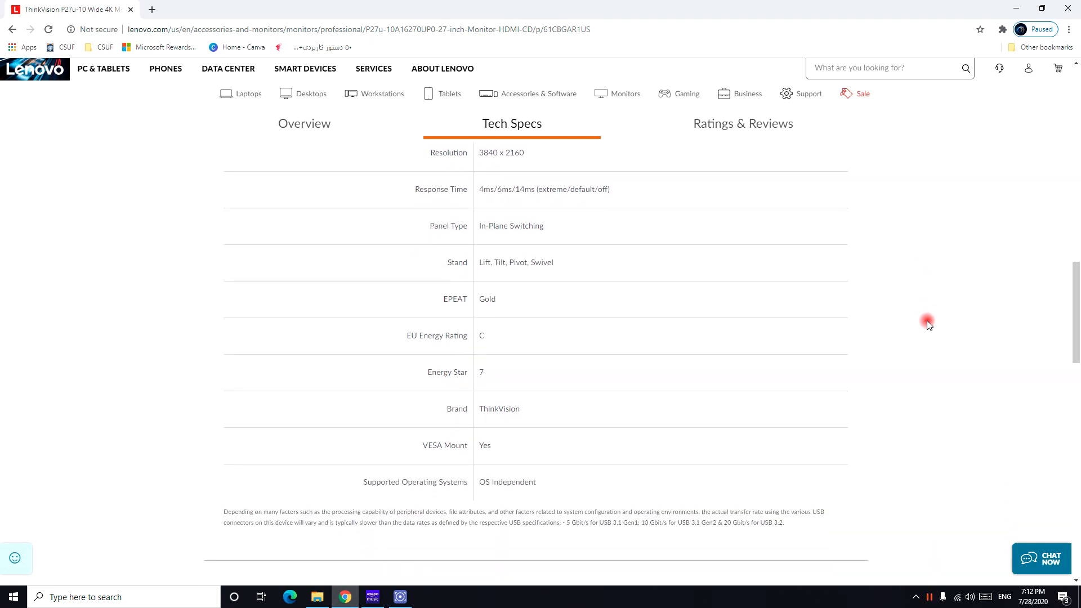
pyautogui.scroll(-3)
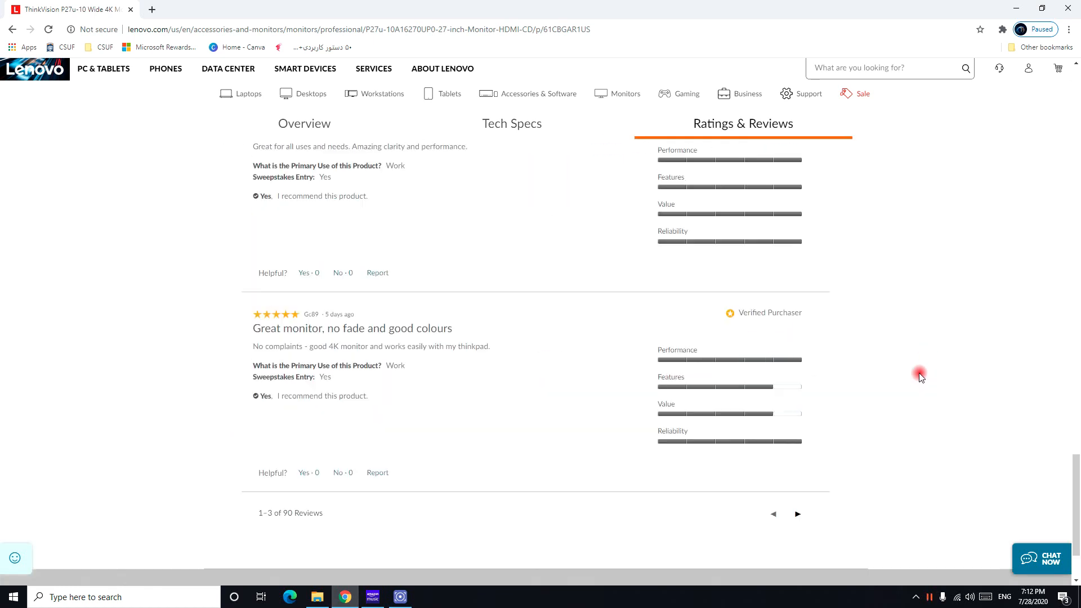
pyautogui.scroll(3)
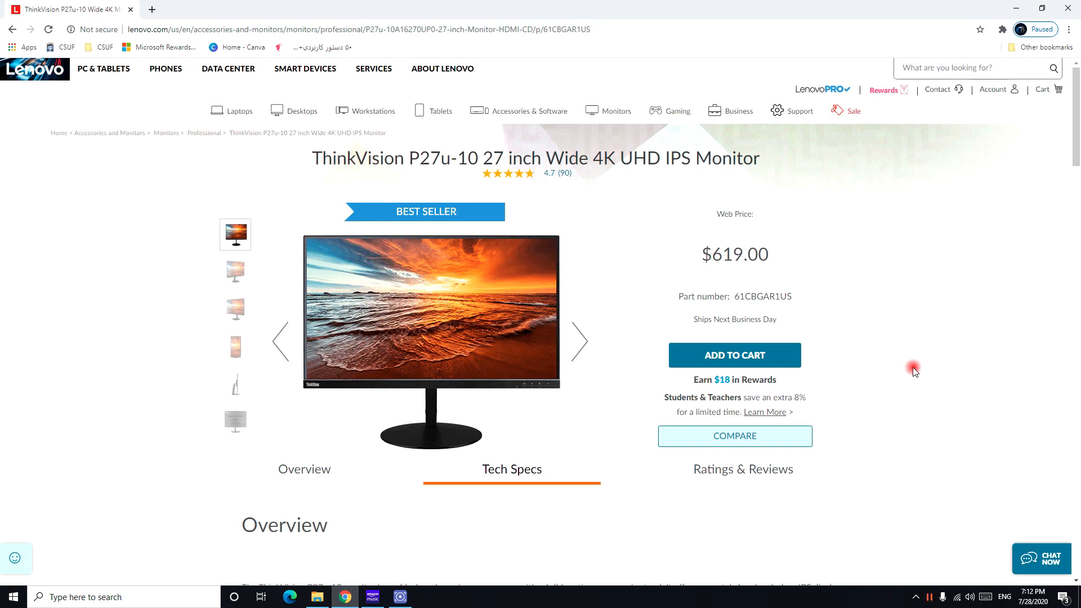
pyautogui.moveTo(501, 375)
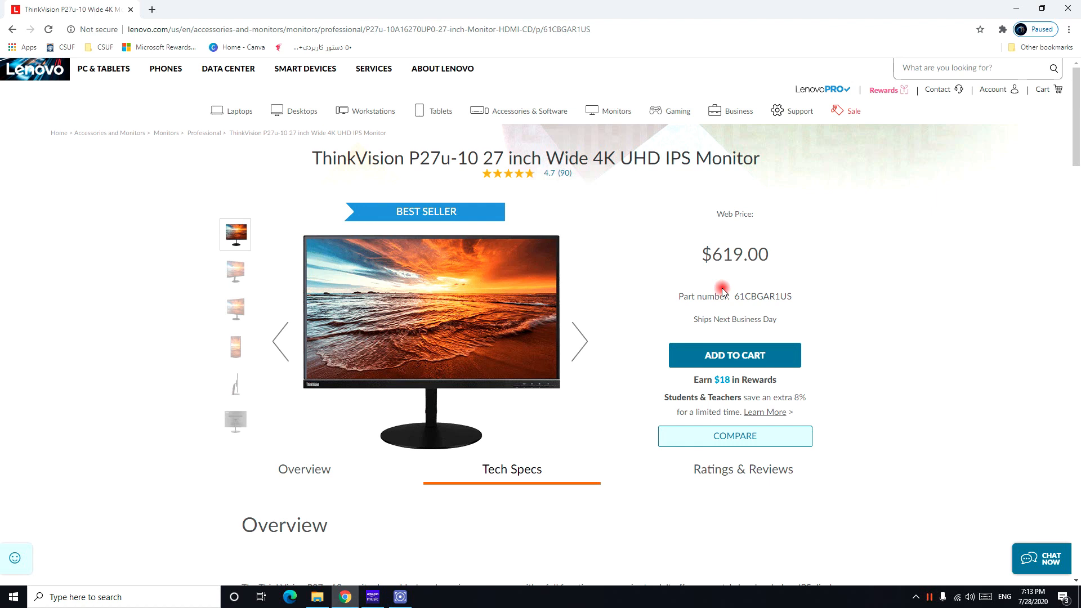
pyautogui.moveTo(608, 229)
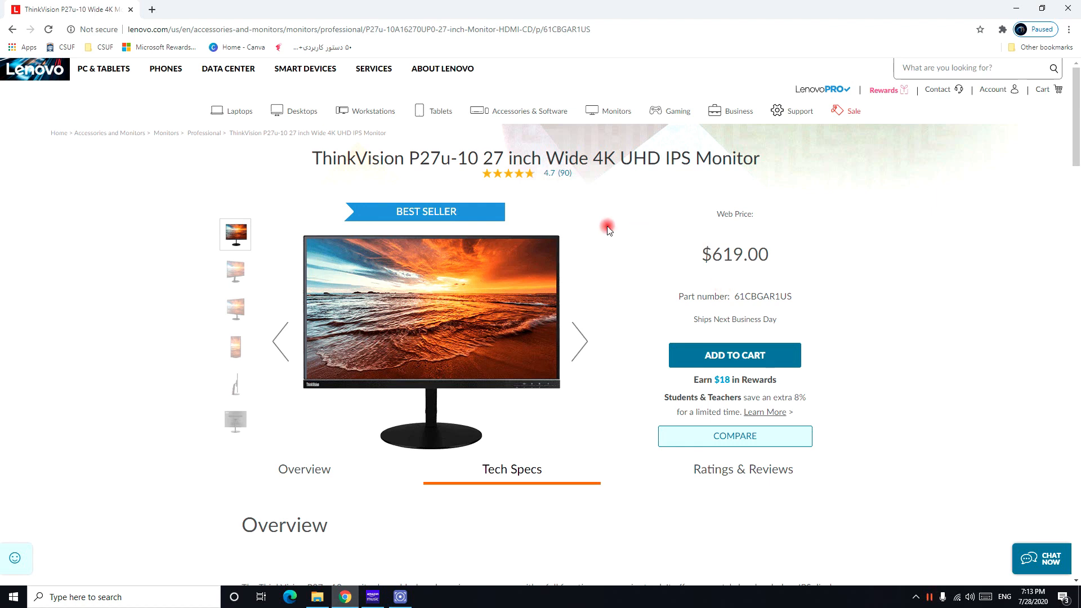
pyautogui.moveTo(516, 110)
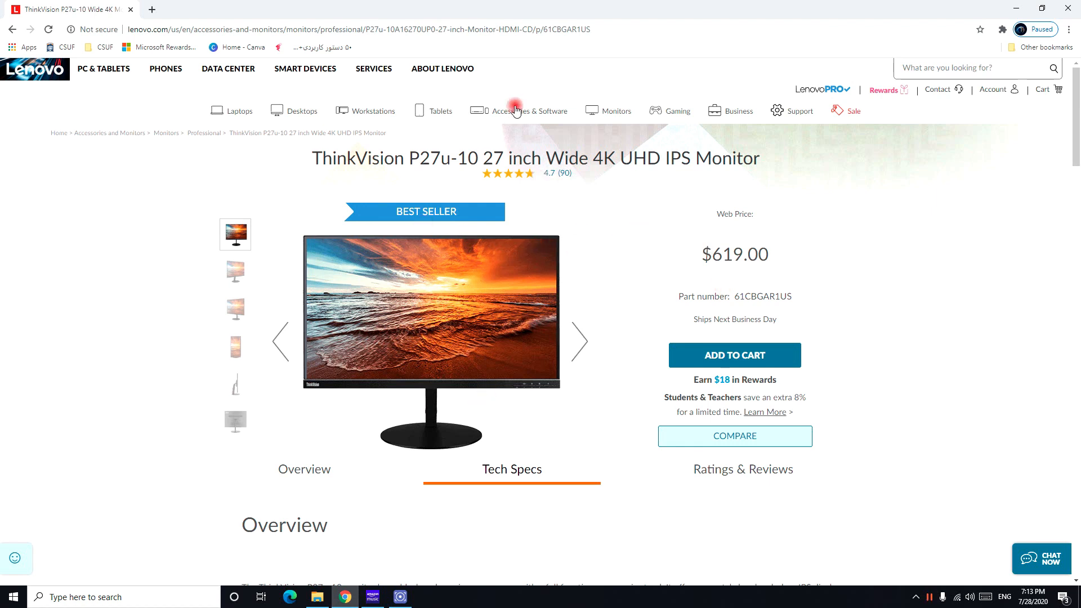
pyautogui.moveTo(616, 111)
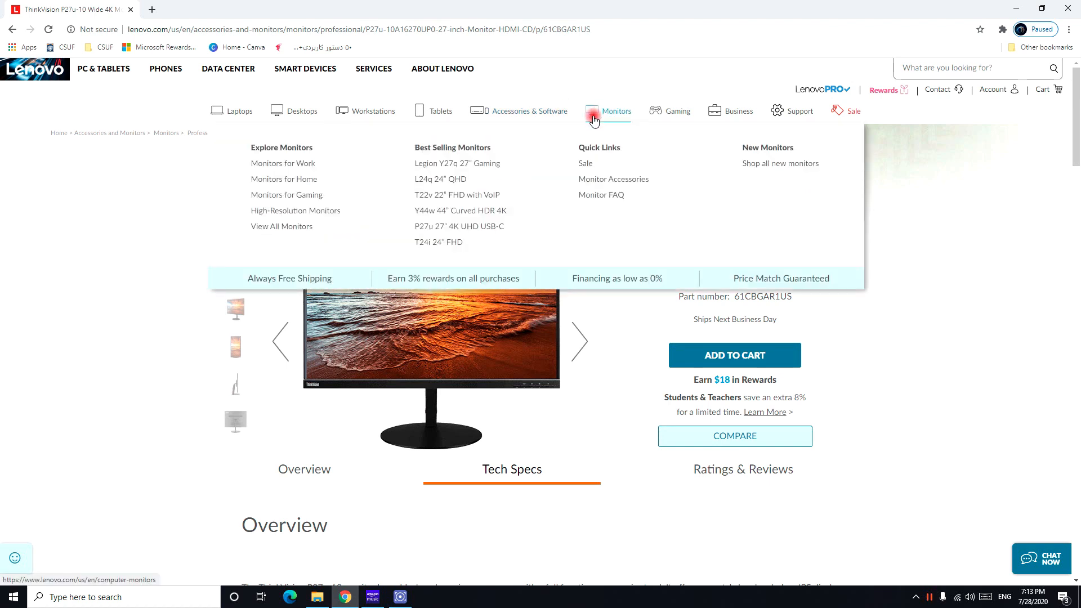
pyautogui.moveTo(460, 210)
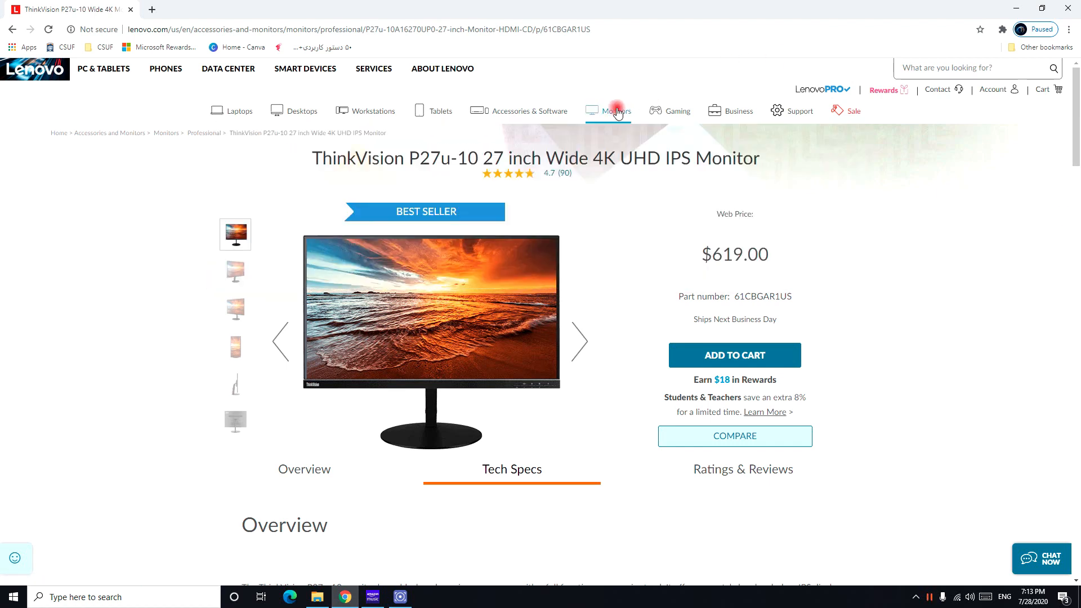
pyautogui.moveTo(614, 111)
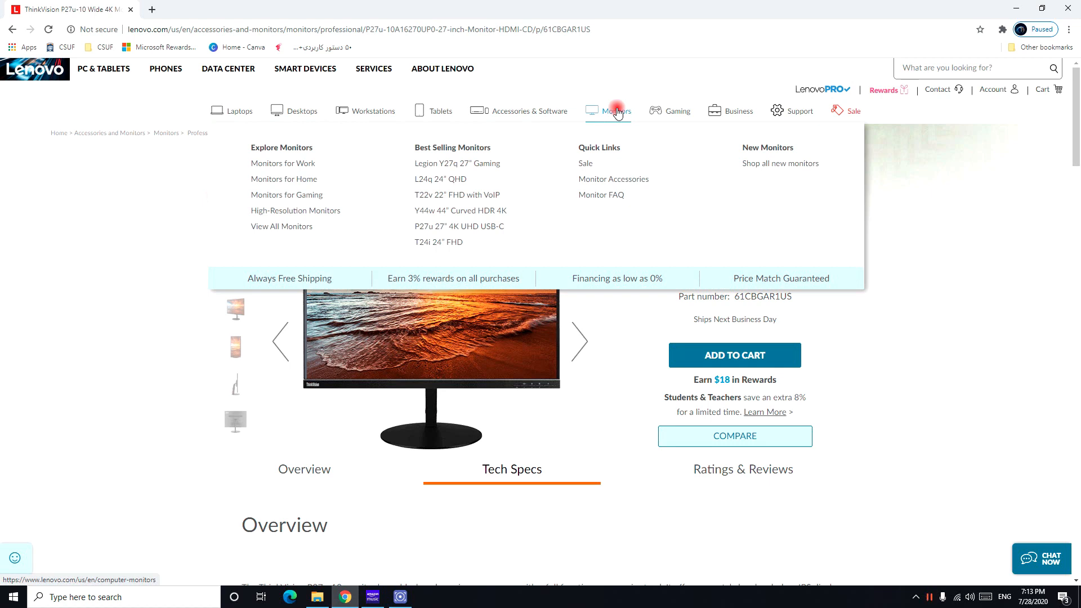
pyautogui.moveTo(458, 195)
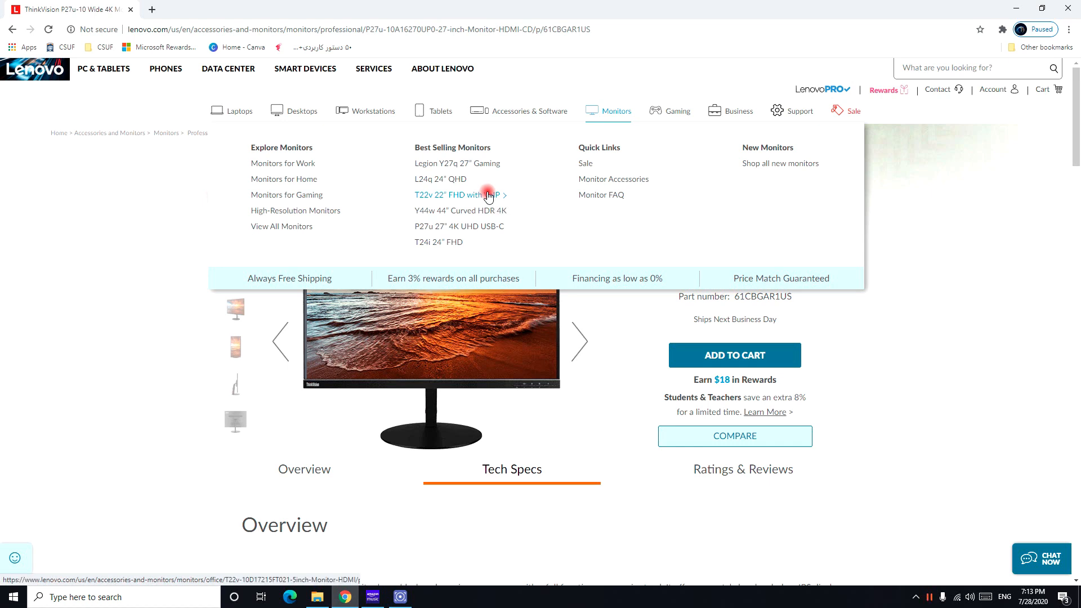
# Open the ThinkVision T22v-10 21.5-inch FHD VoIP monitor page from the Monitors menu.
pyautogui.click(449, 194)
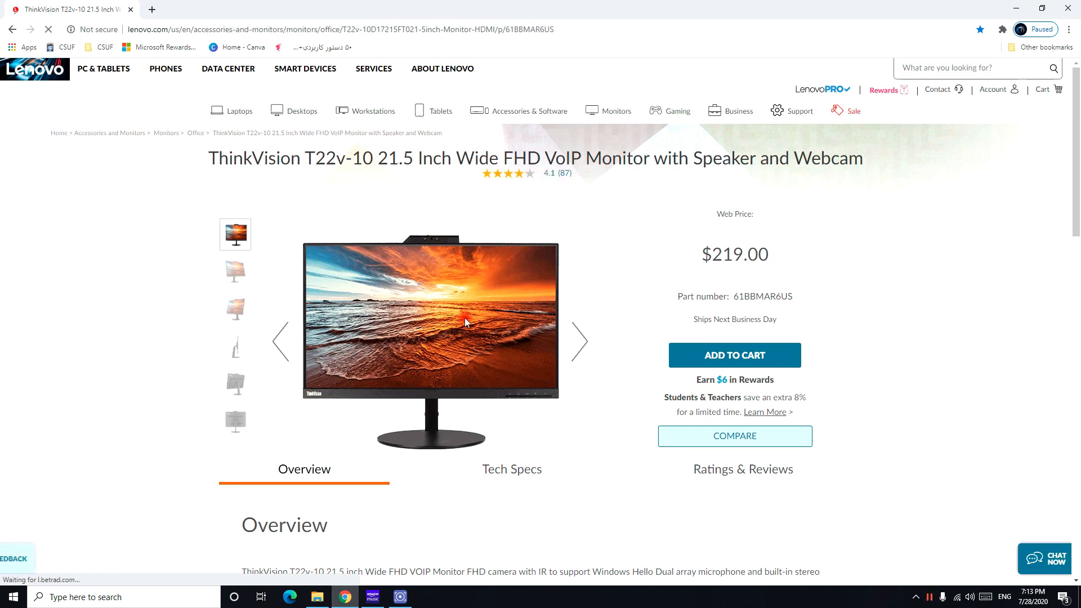
pyautogui.moveTo(517, 384)
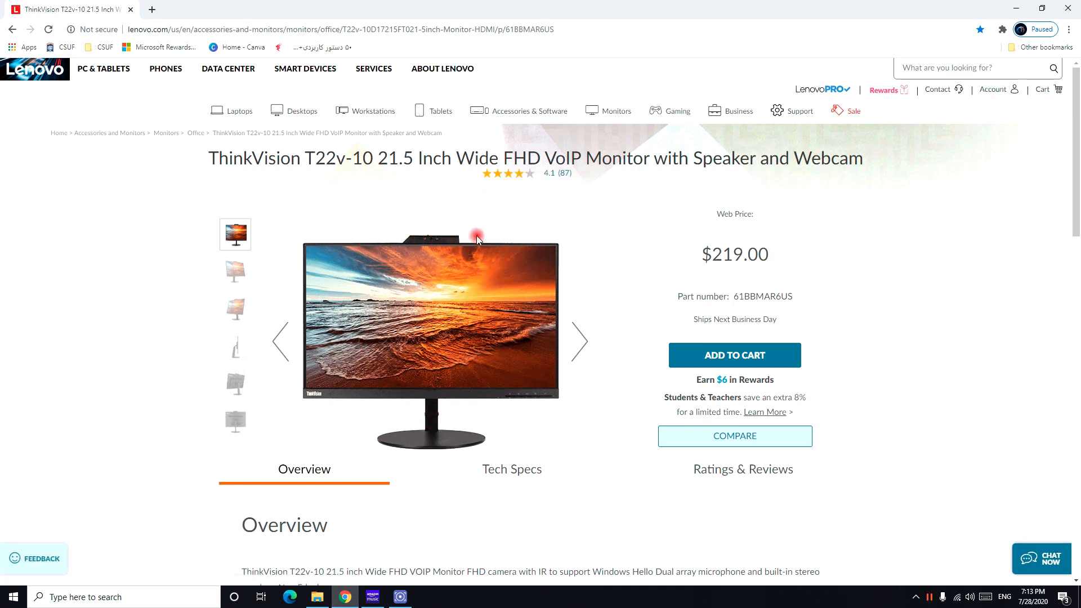
pyautogui.moveTo(273, 320)
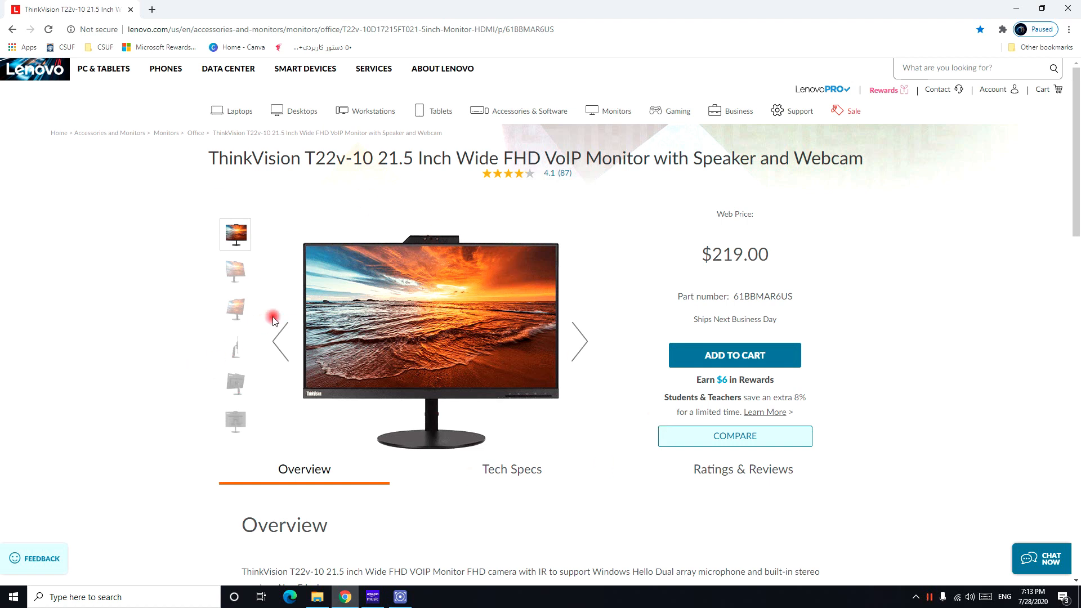
pyautogui.moveTo(499, 442)
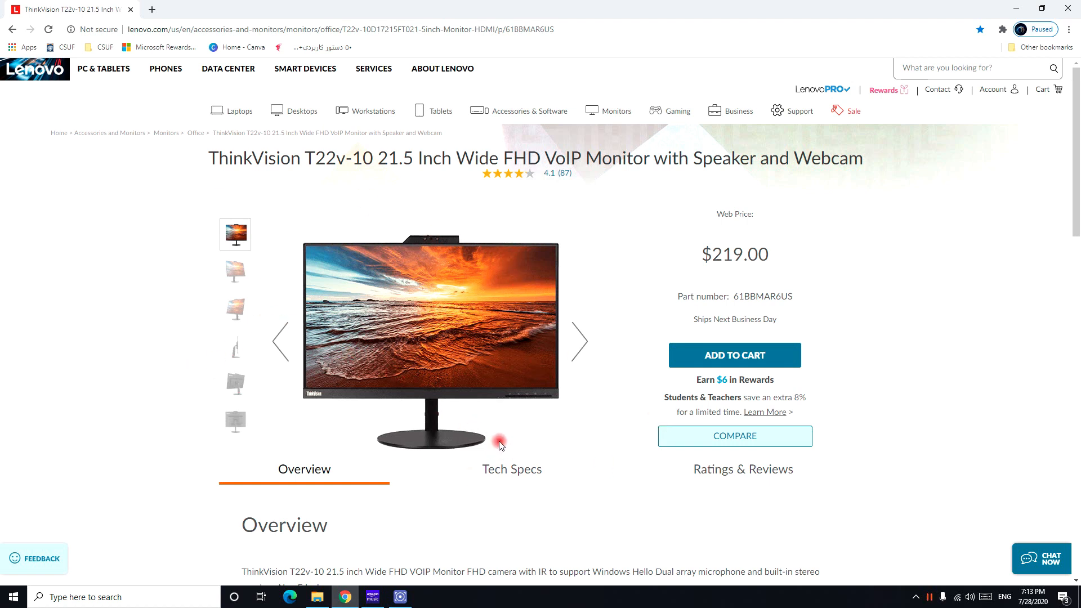
pyautogui.moveTo(944, 375)
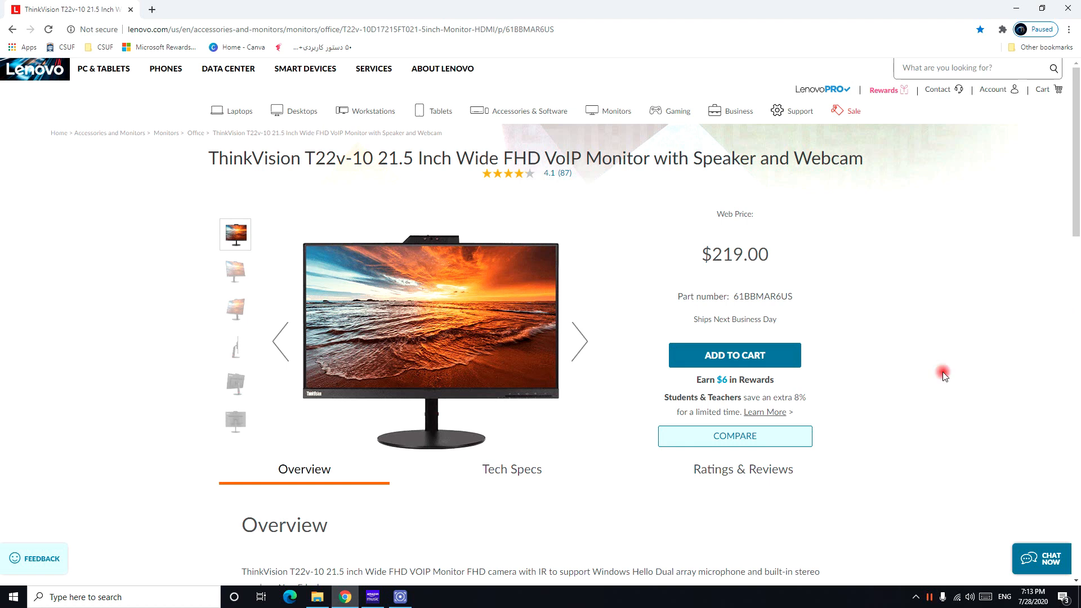
pyautogui.moveTo(387, 391)
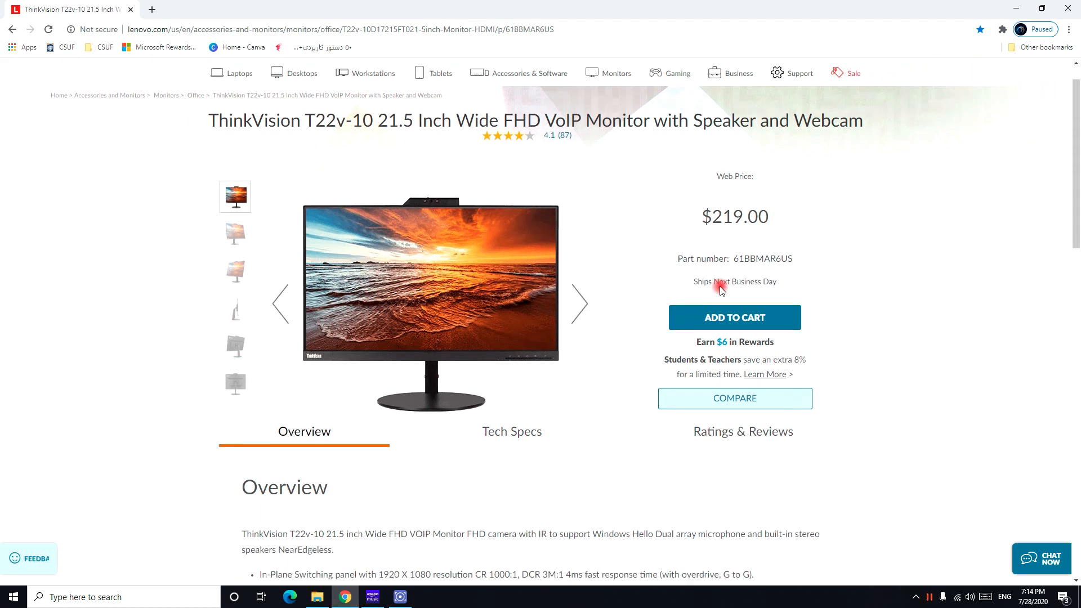
pyautogui.scroll(3)
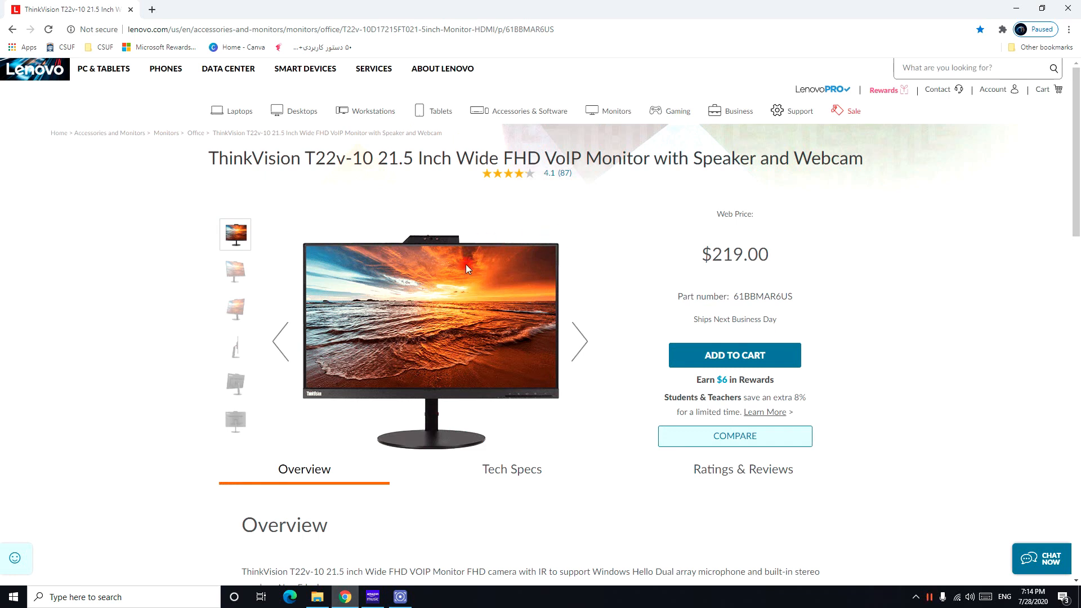
pyautogui.moveTo(510, 305)
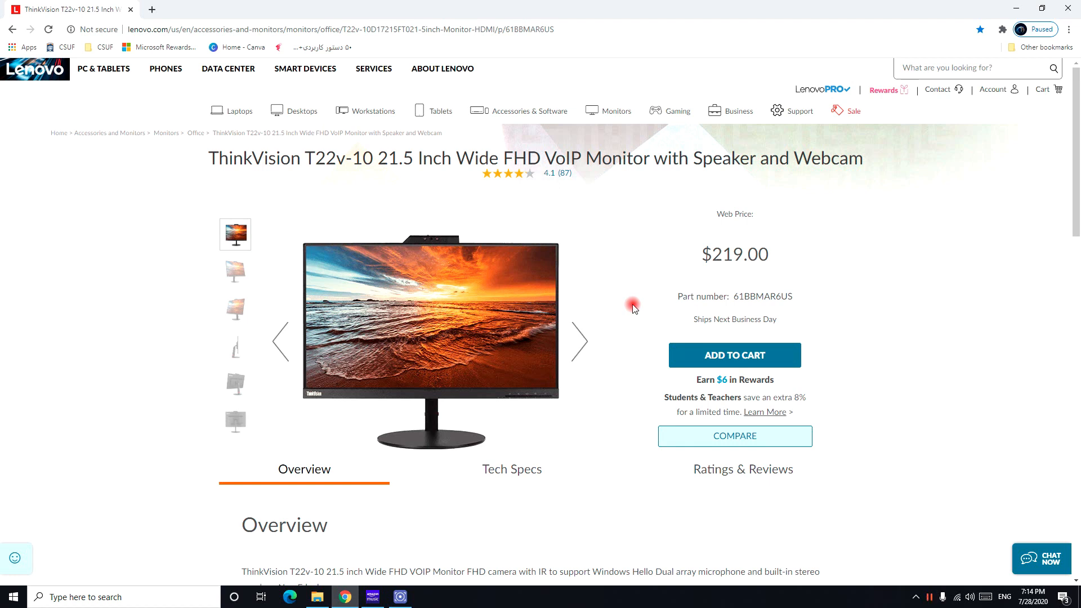
pyautogui.click(1040, 559)
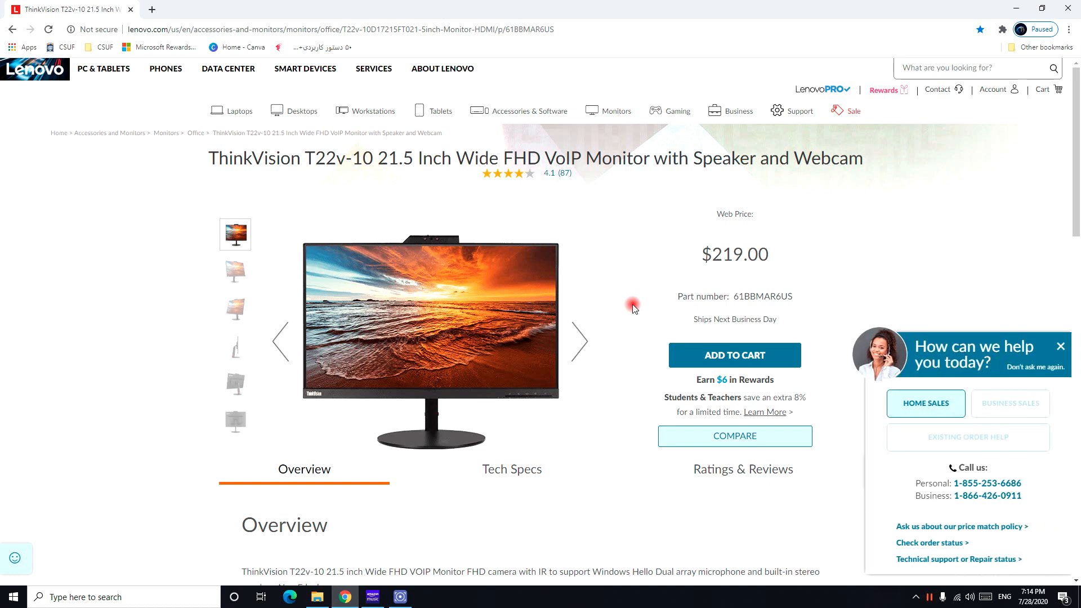
pyautogui.moveTo(1060, 353)
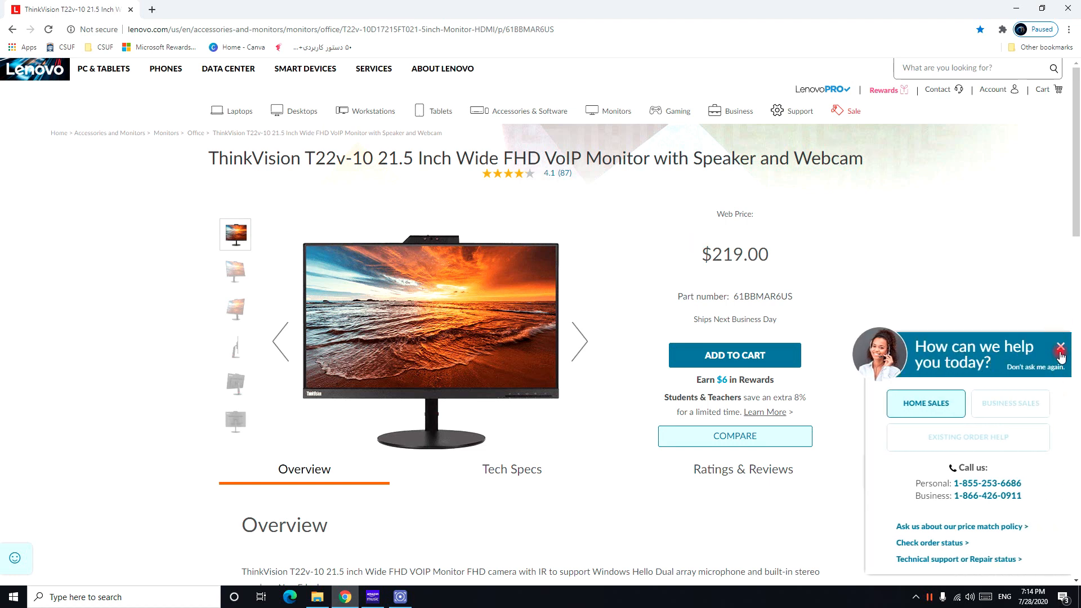
pyautogui.click(1061, 347)
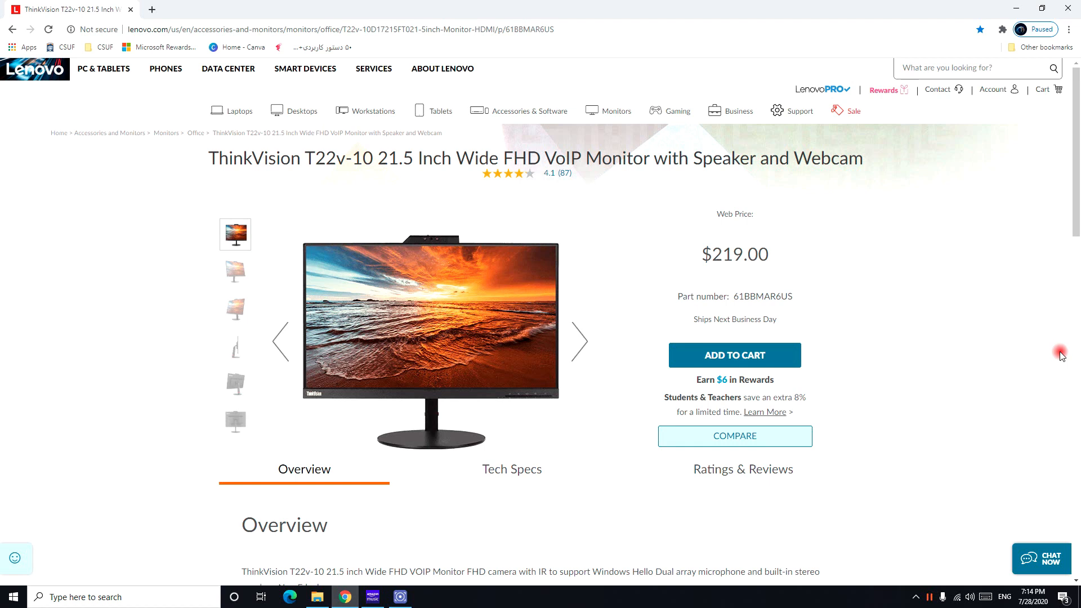
pyautogui.scroll(-3)
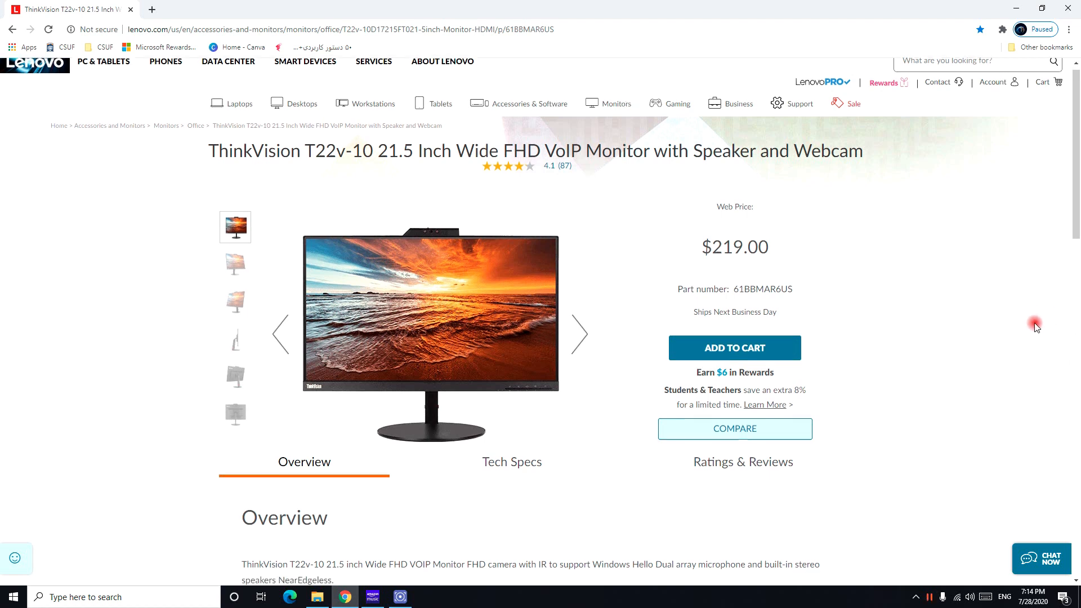
pyautogui.scroll(-3)
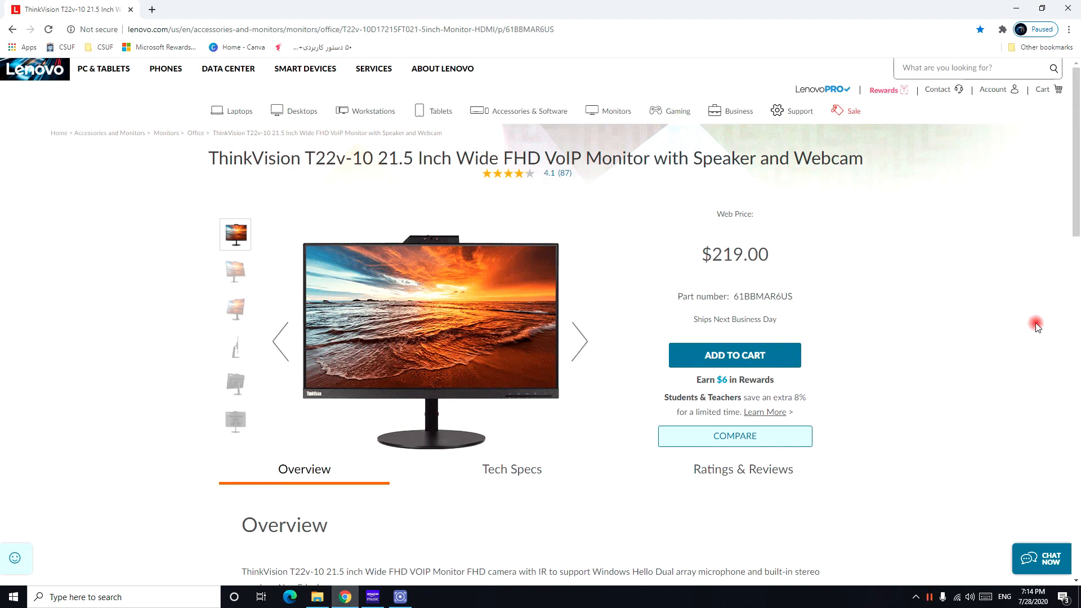
pyautogui.moveTo(1027, 345)
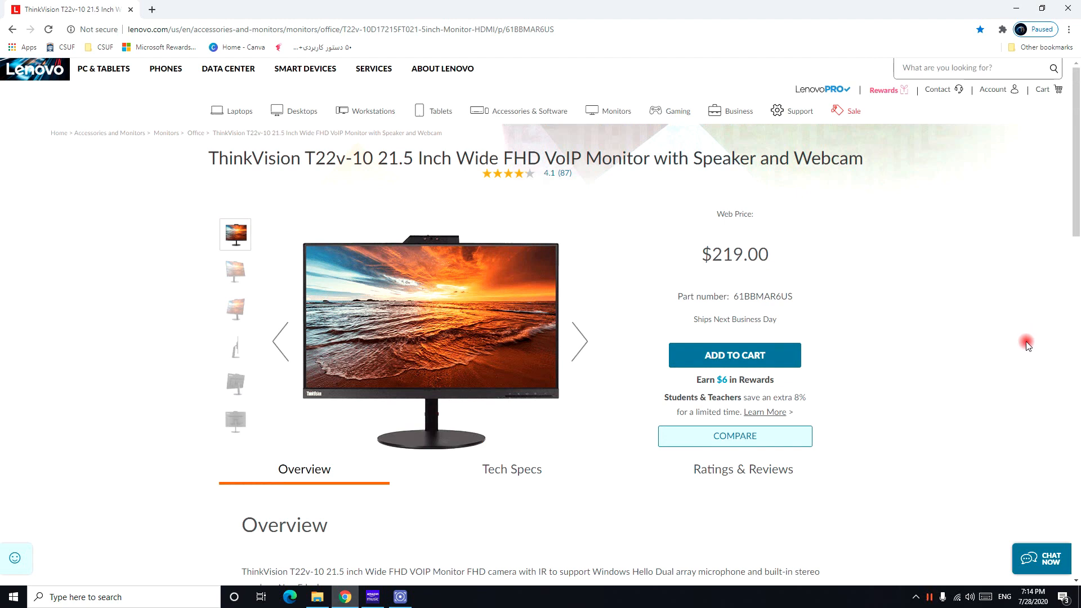
pyautogui.moveTo(1027, 318)
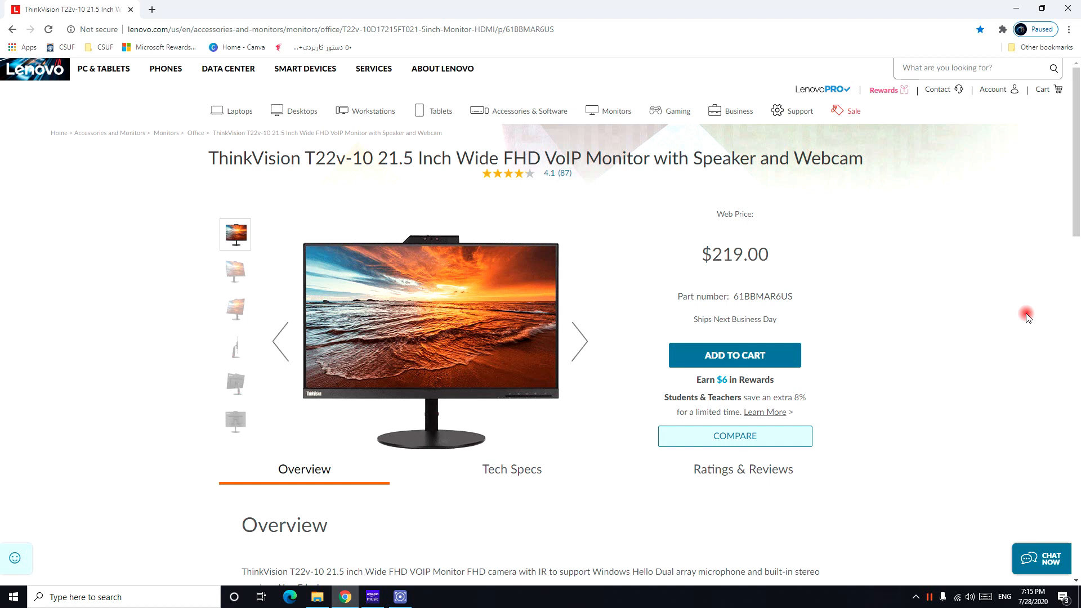